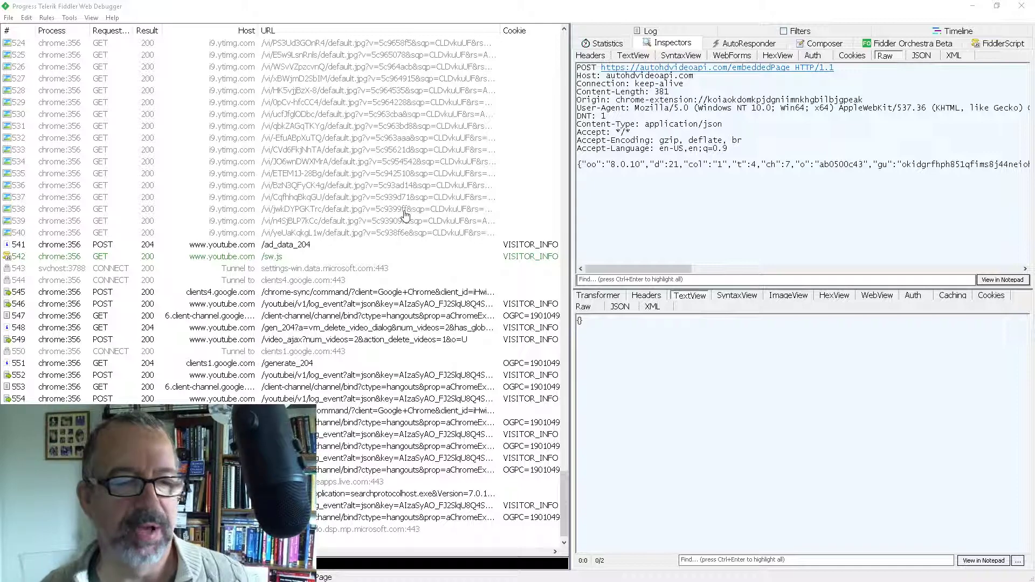
mouse_move(305, 244)
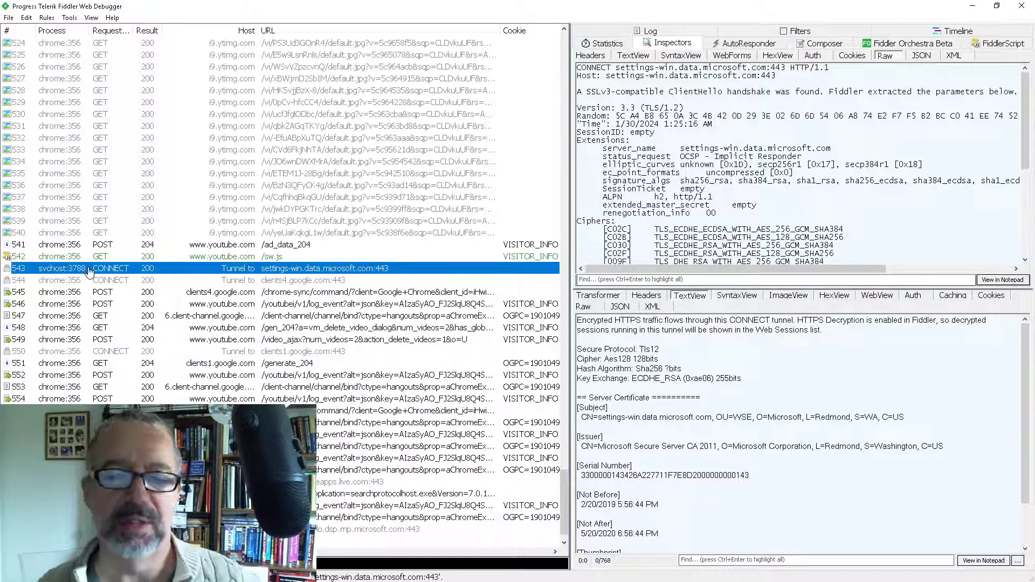
Bring up the quick Filter Now options for the svchost tunnel session
right_click(60, 268)
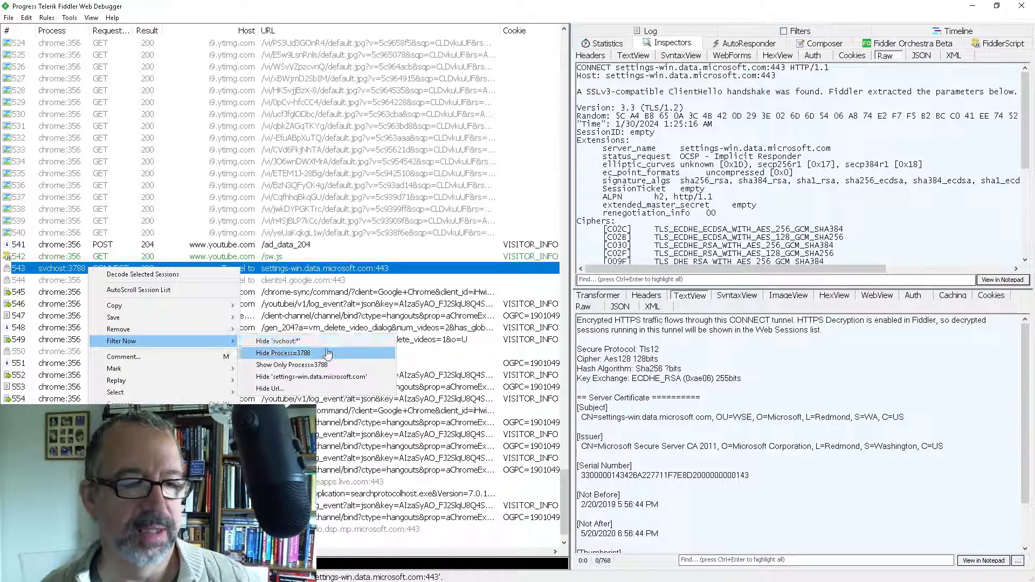
mouse_move(297, 364)
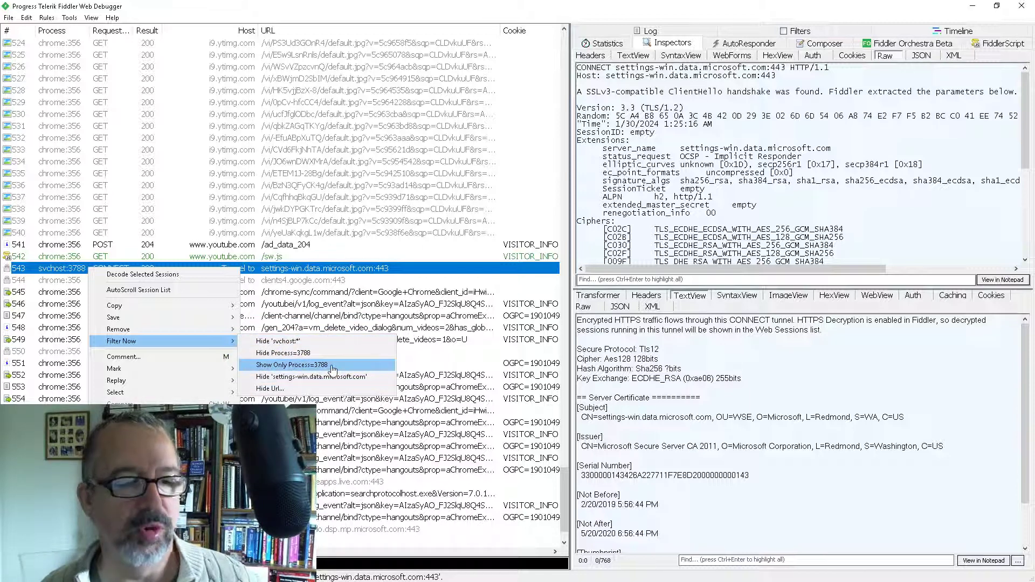
mouse_move(312, 377)
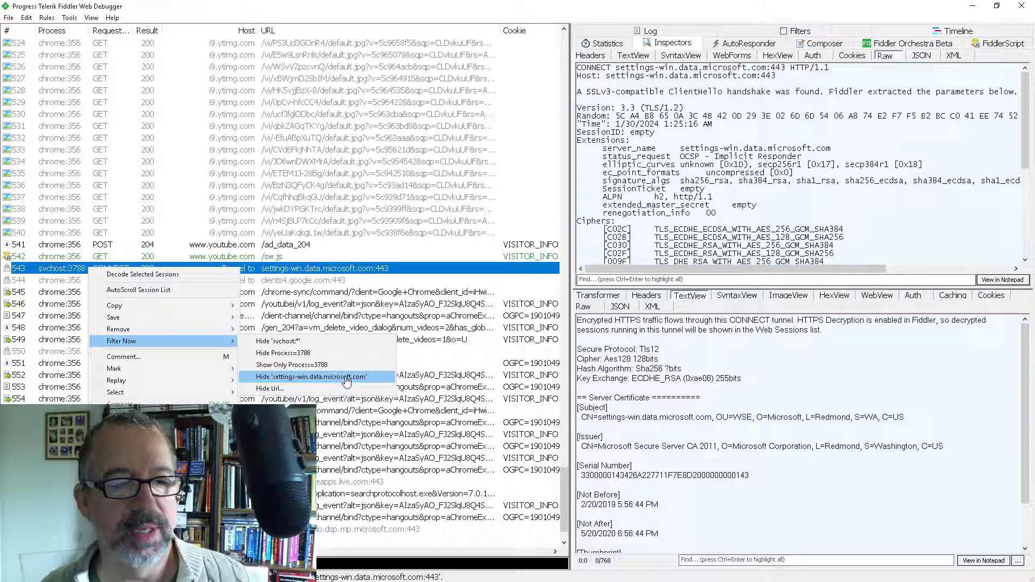
mouse_move(282, 340)
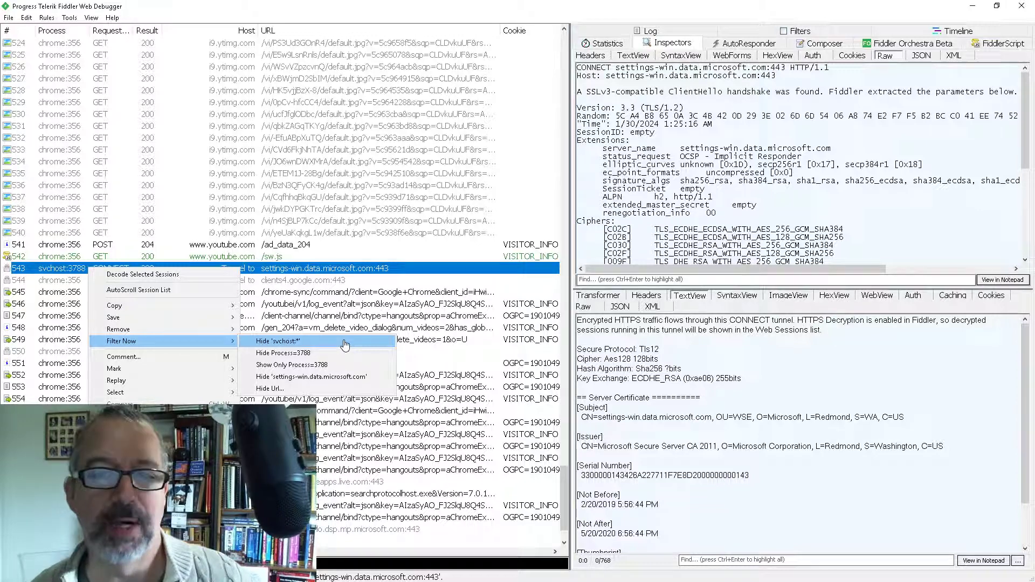
mouse_move(344, 346)
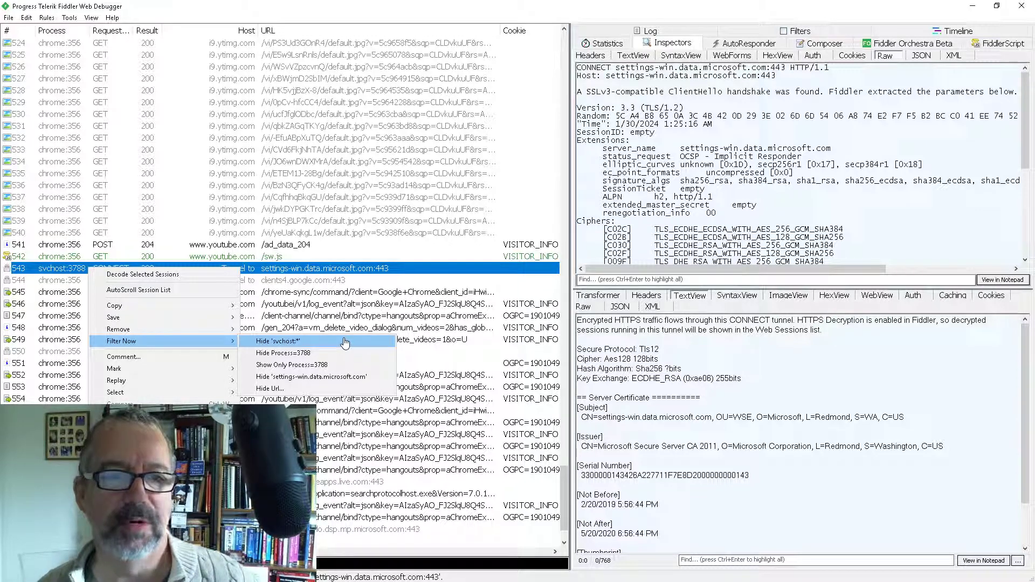
mouse_move(284, 352)
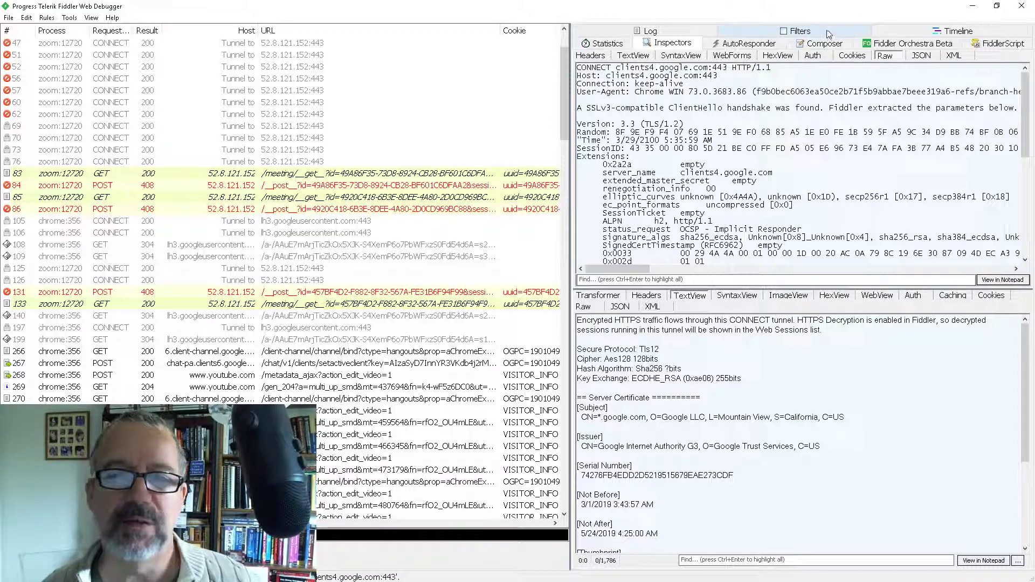
Run the Filters tab filterset to hide the listed hosts and svchost traffic
left_click(800, 30)
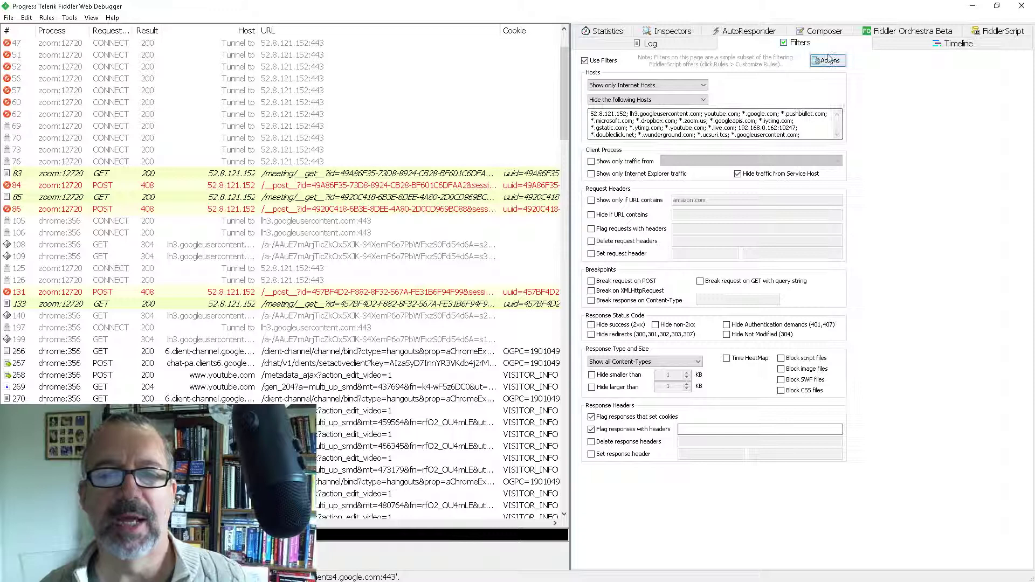
left_click(827, 60)
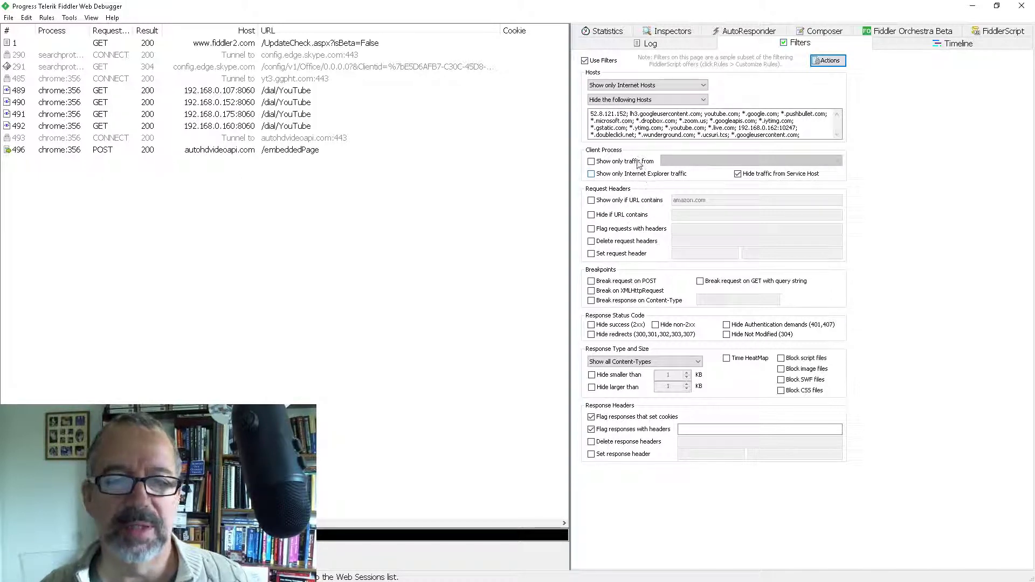
Clear 'Show only traffic from' and enable 'Show only if URL contains' amazon.com
left_click(590, 161)
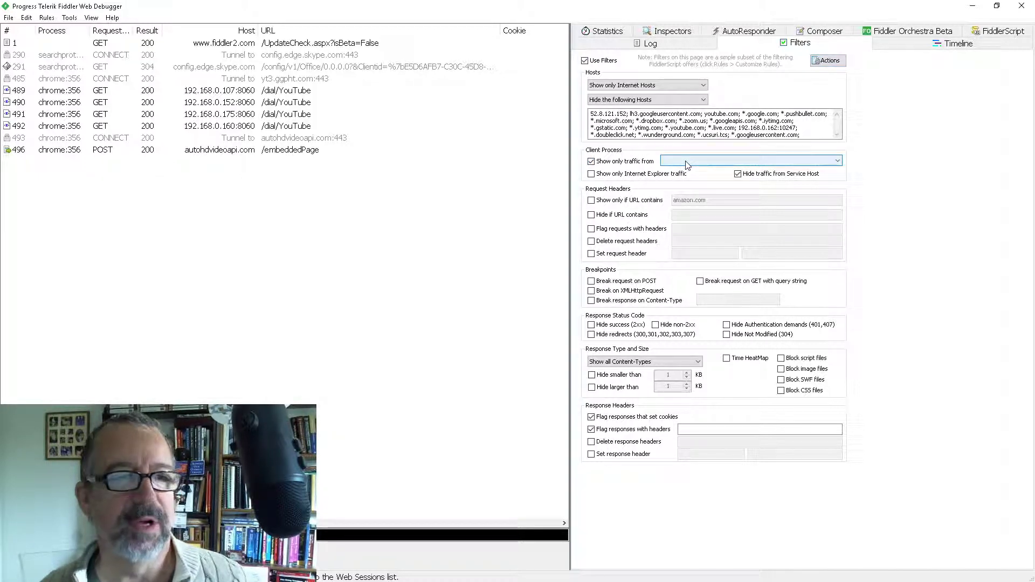
left_click(751, 162)
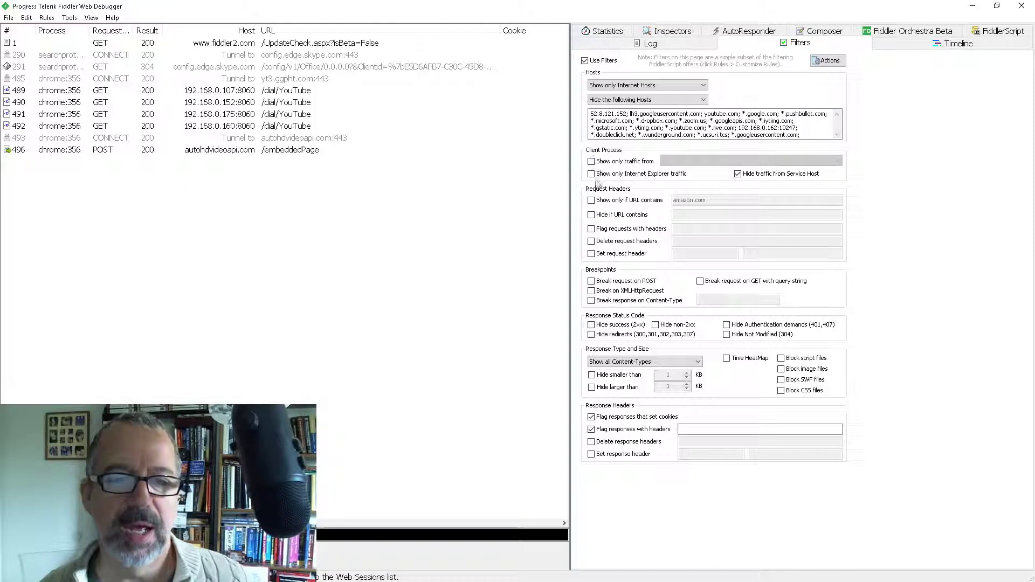
left_click(591, 200)
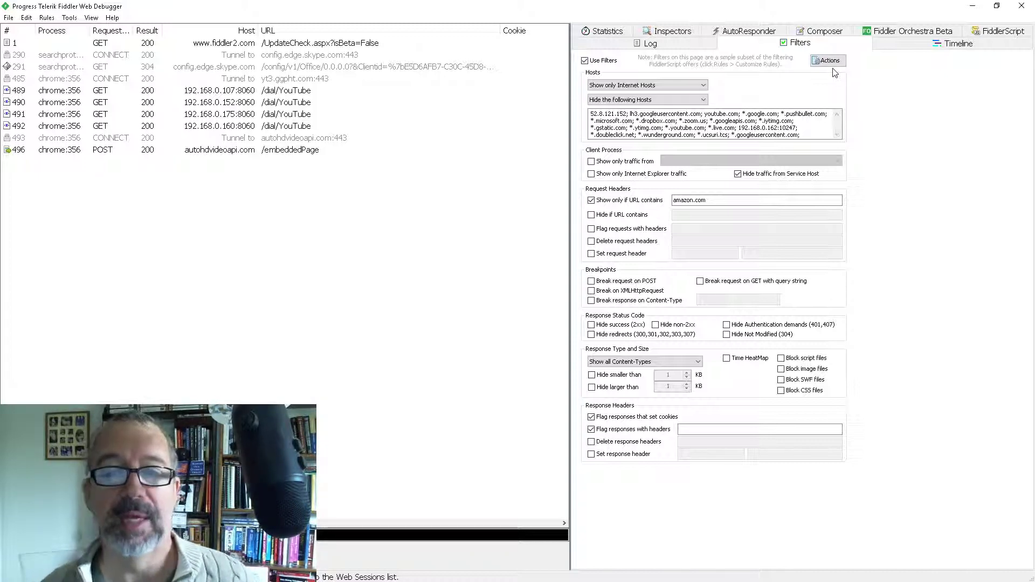
left_click(826, 60)
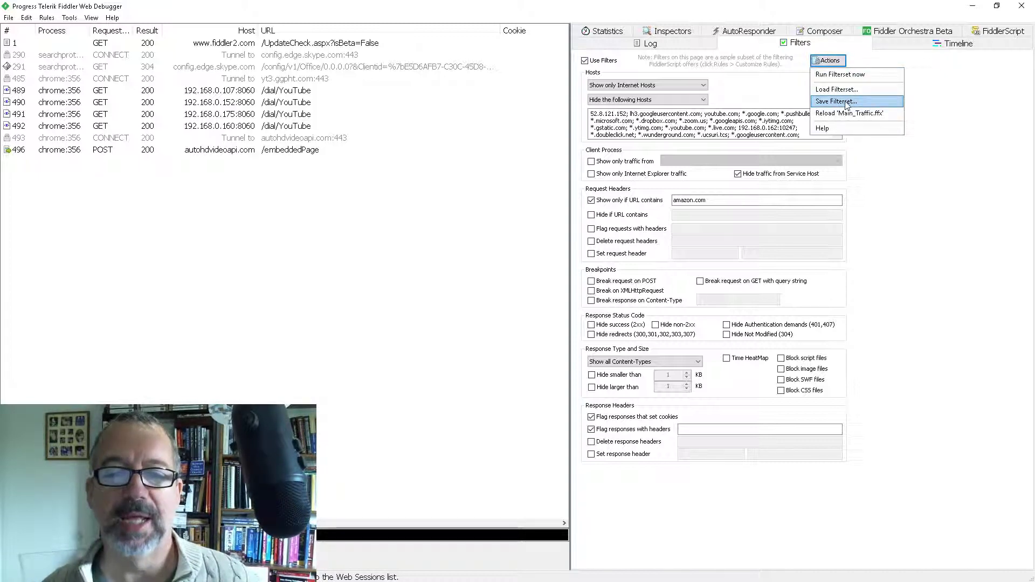
left_click(837, 101)
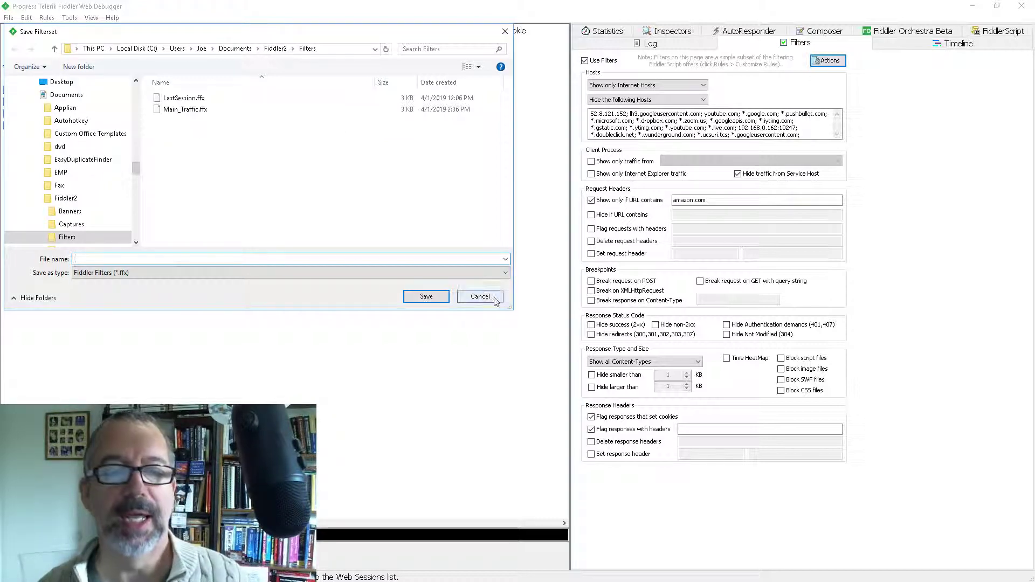
left_click(480, 296)
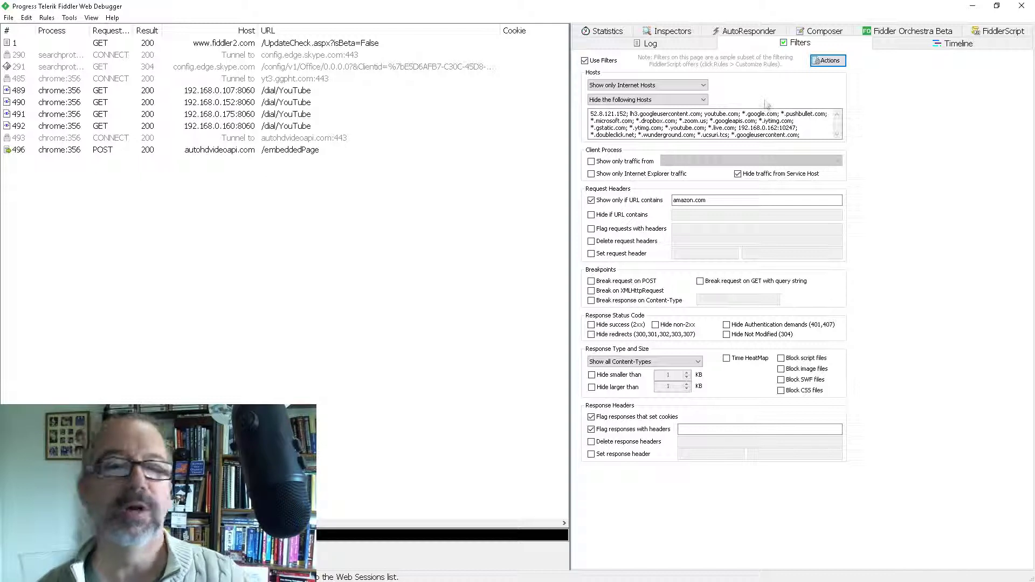